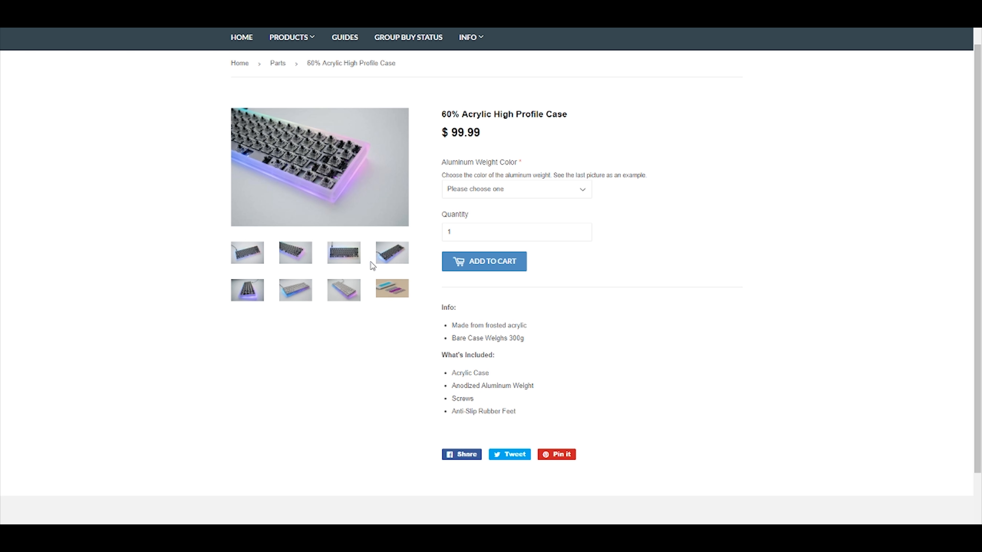
# Step through the 60% Acrylic High Profile Case photos to the final coloured aluminium weights image.
pyautogui.click(343, 252)
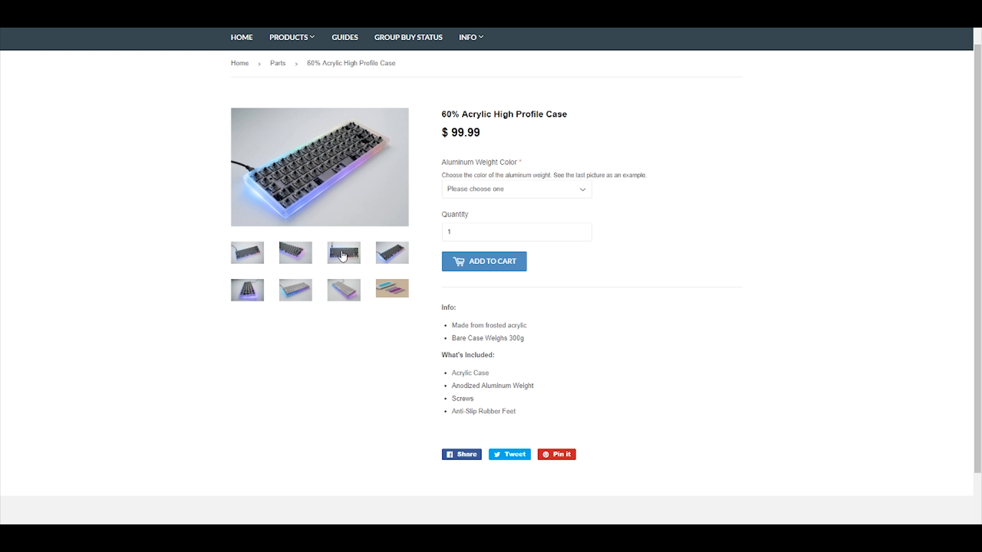
pyautogui.click(344, 289)
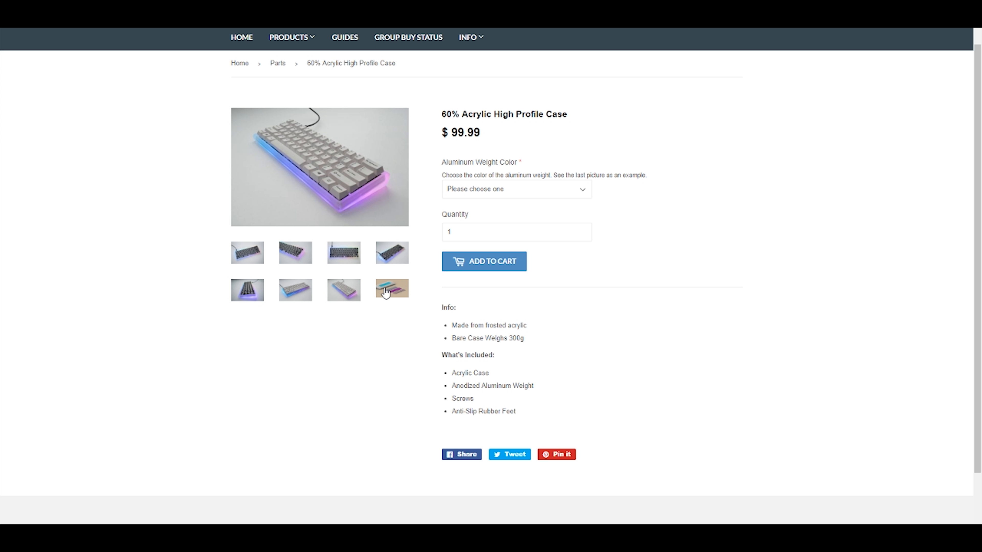
pyautogui.click(391, 288)
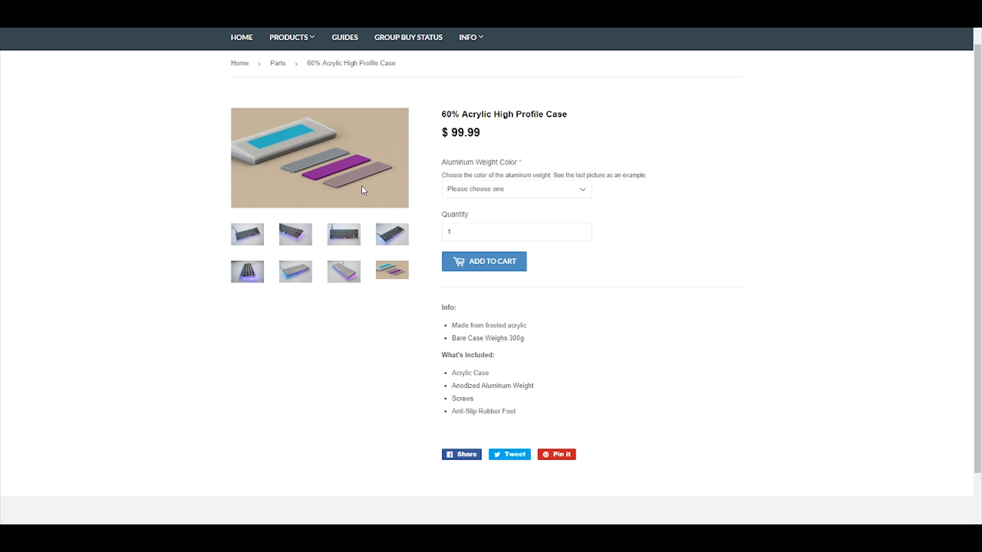